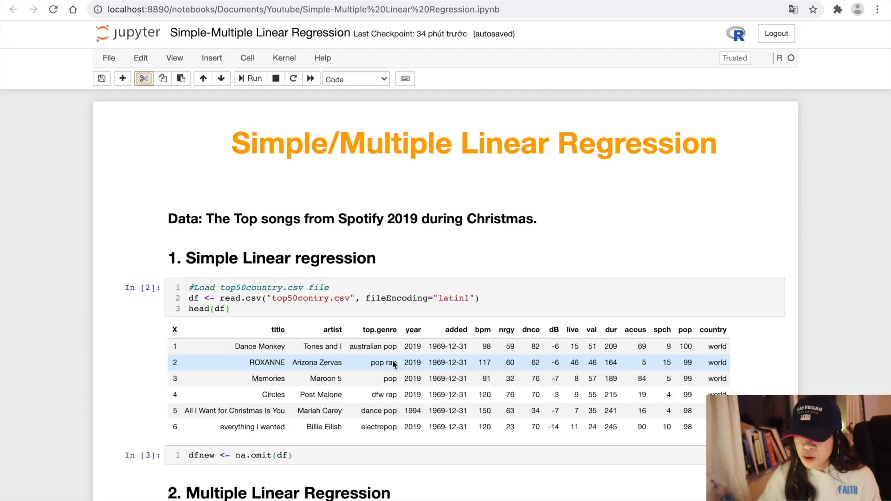
mouse_move(386, 259)
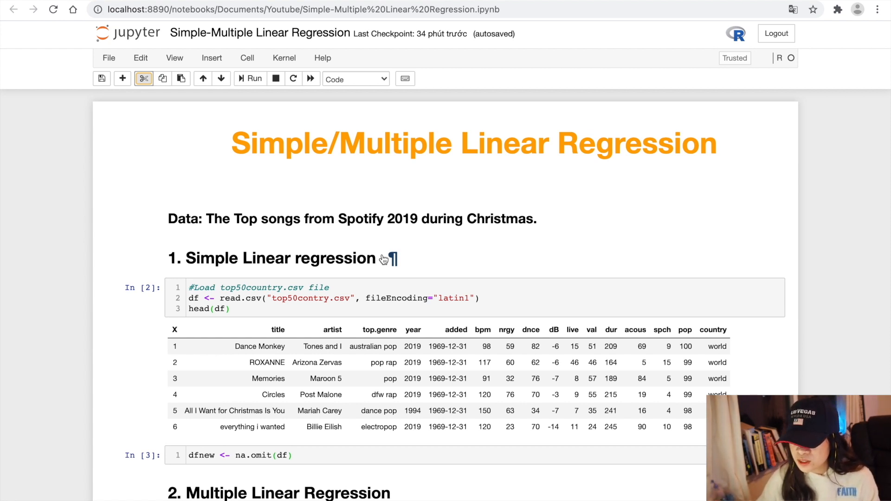
mouse_move(689, 435)
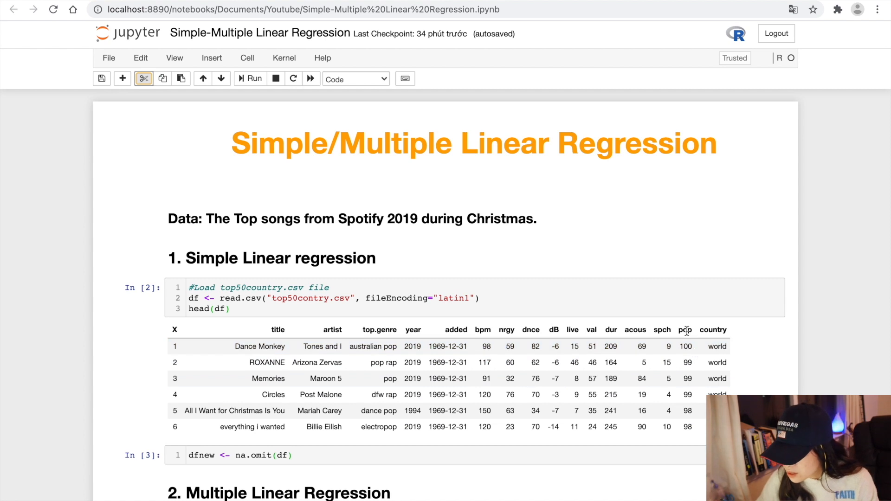
mouse_move(562, 330)
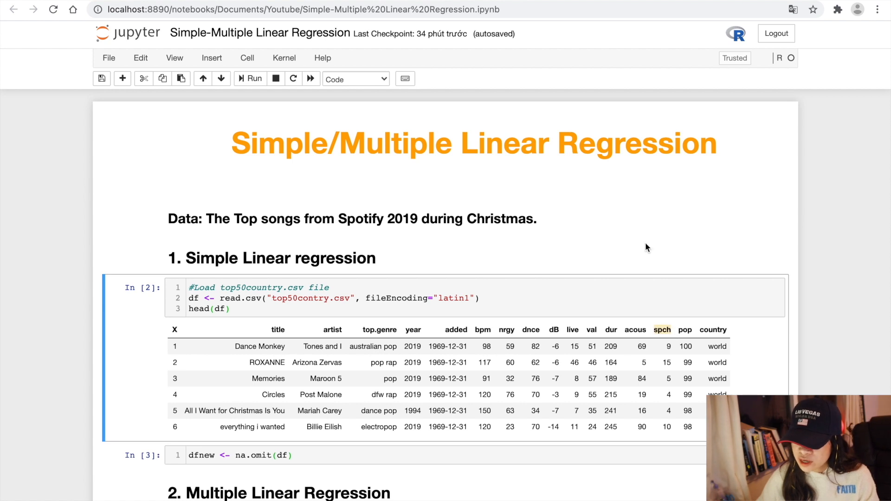
- Run cor(dfnew[, 7:16]) to show the correlation matrix of the numeric song features
scroll(down, 3)
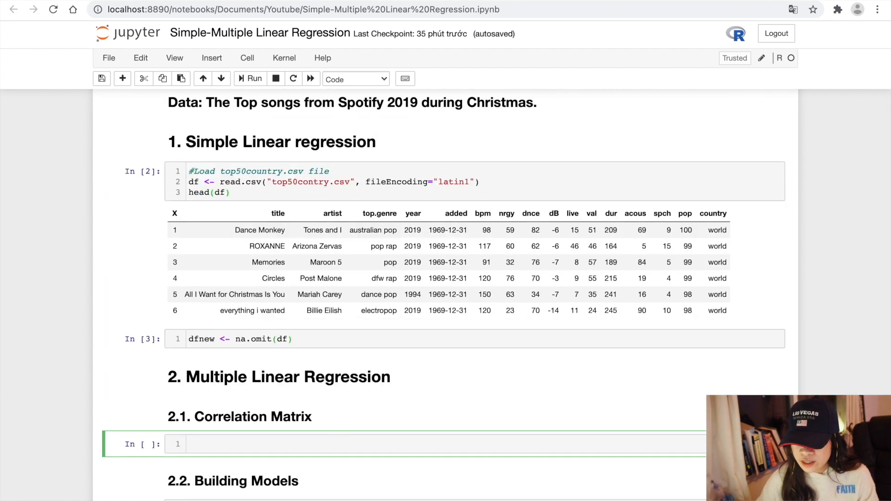
text(cor(d))
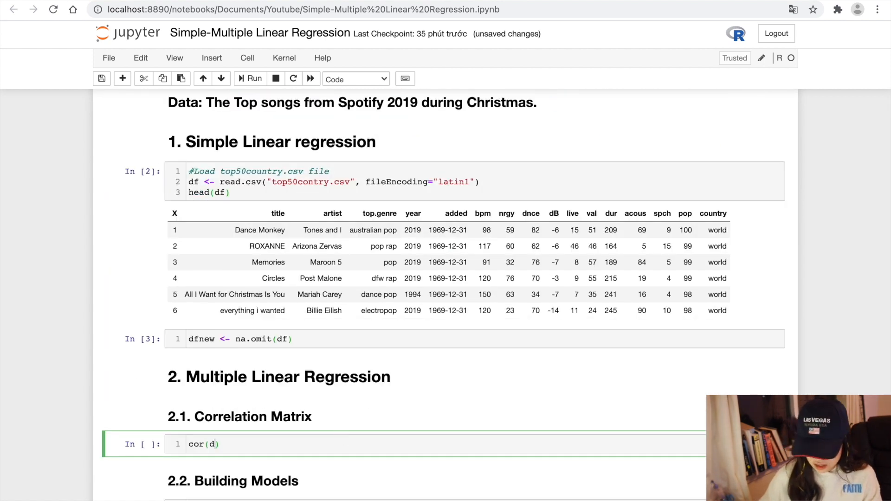
text(fnew[, 7:)
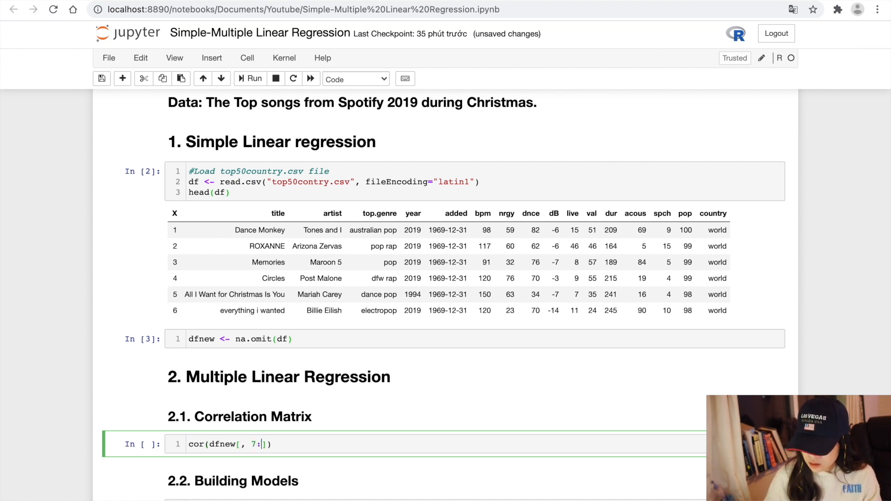
click(249, 78)
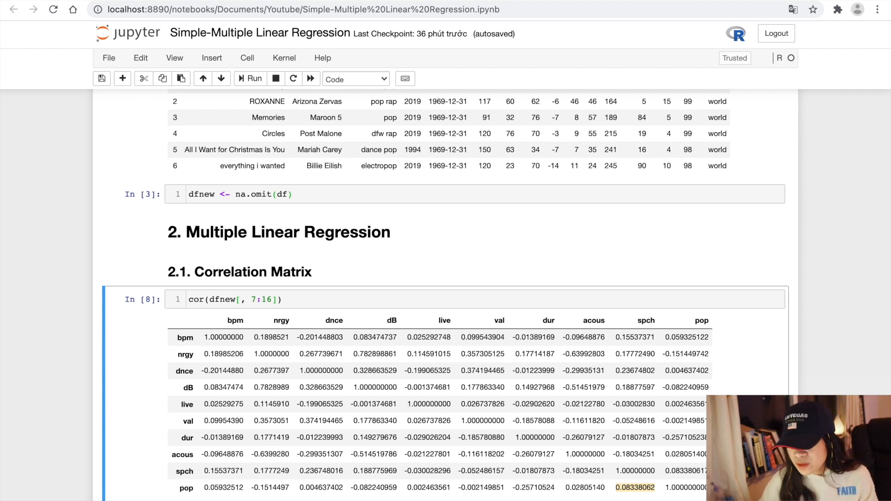
- Write model4 = lm(pop ~ nrgy + spch, data = dfnew) in the Building Models cell
scroll(down, 3)
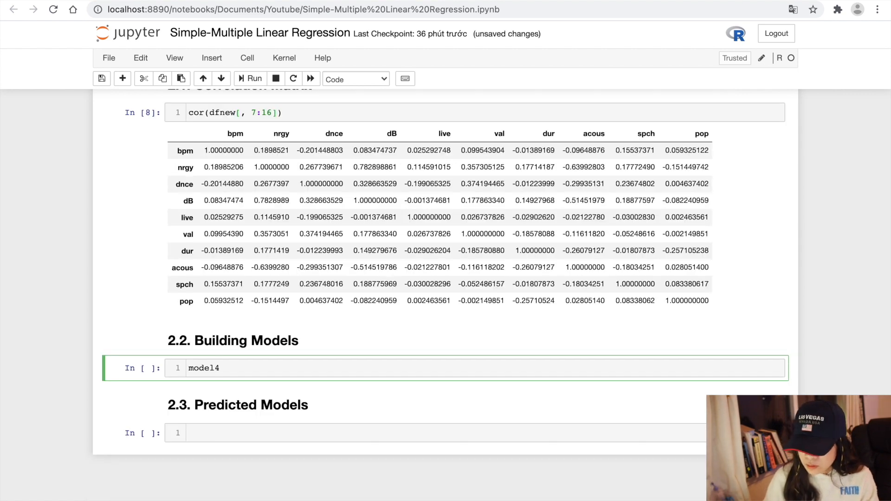
text(= lm()
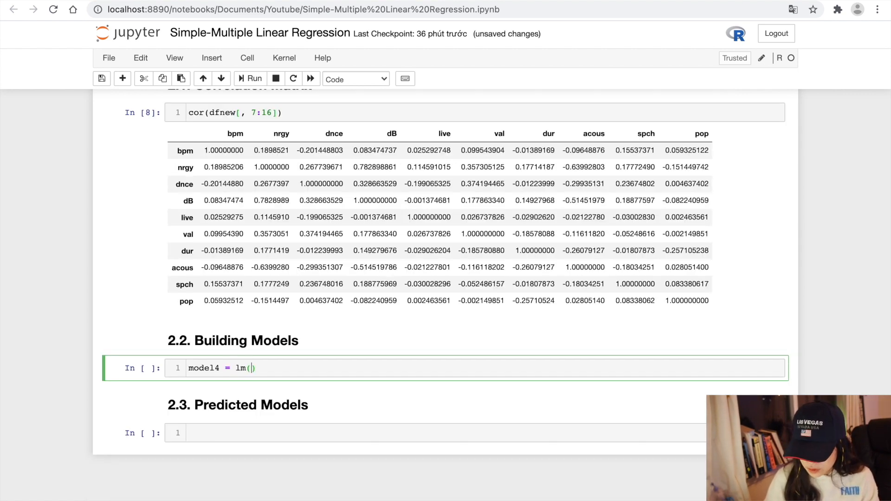
text(pop ~)
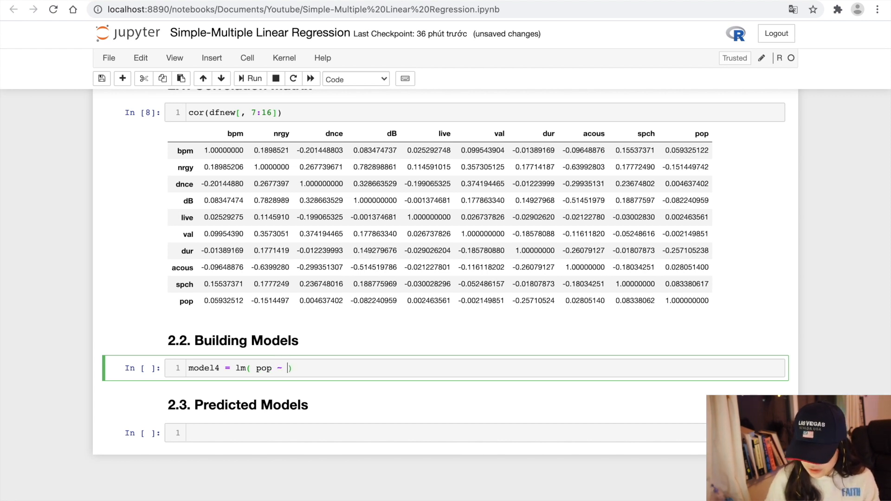
text(nrgy +)
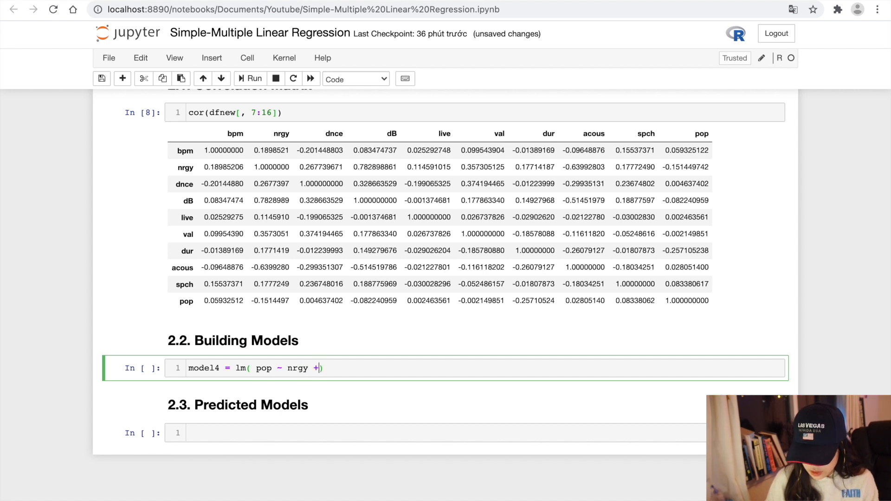
text(spch,)
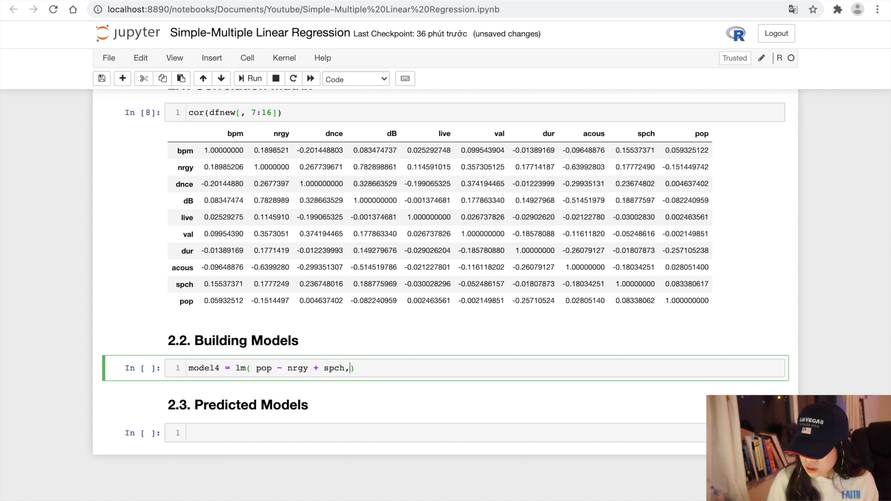
text(data = ))
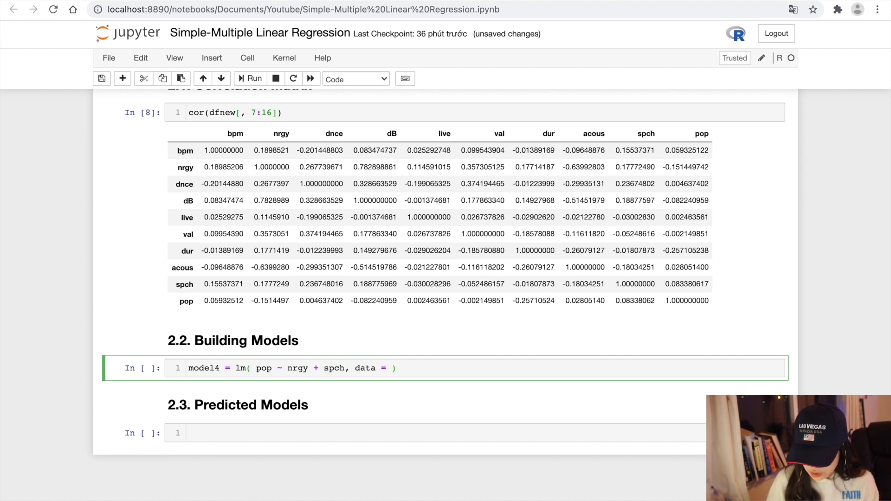
click(253, 78)
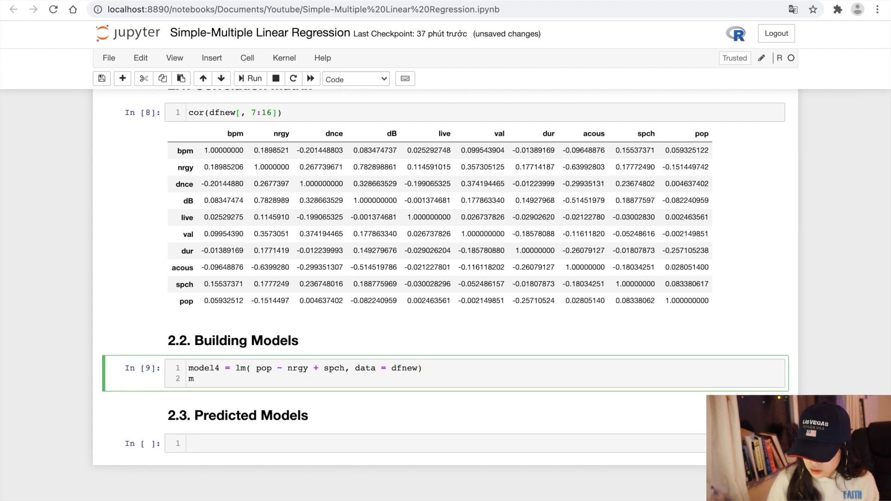
- Add summary(model4) and run the cell to show coefficients and R-squared
text(ummary)
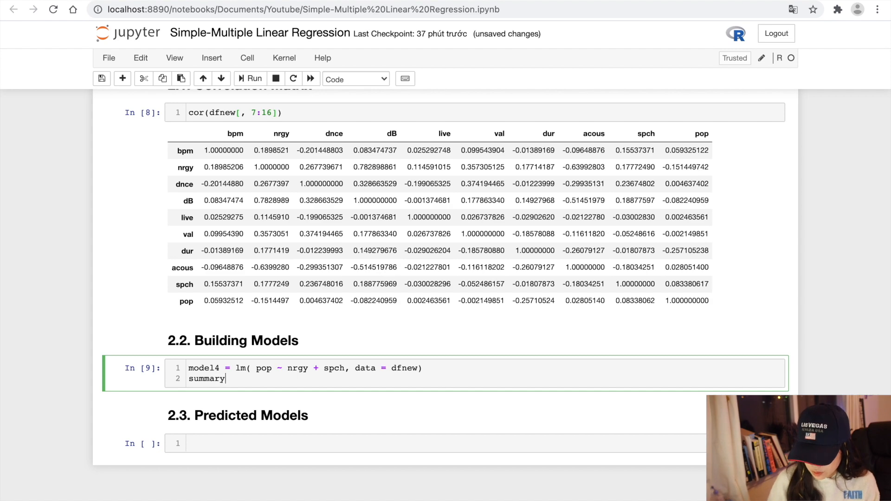
text((model4))
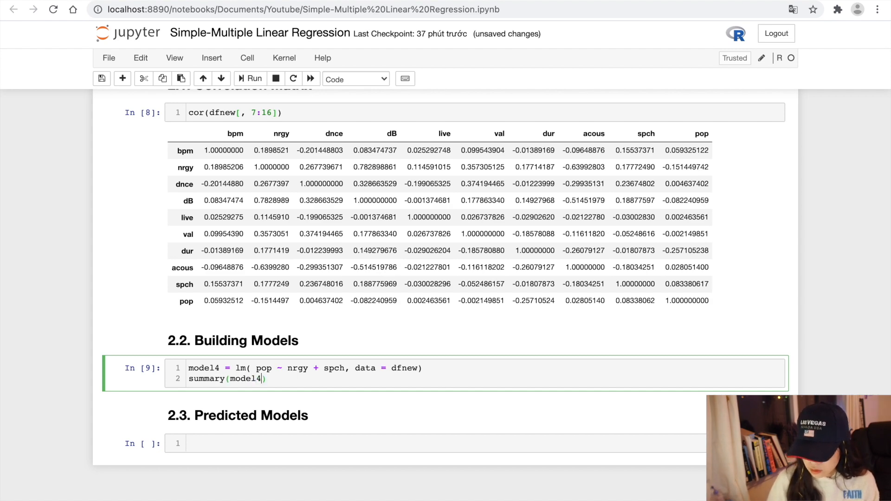
click(250, 78)
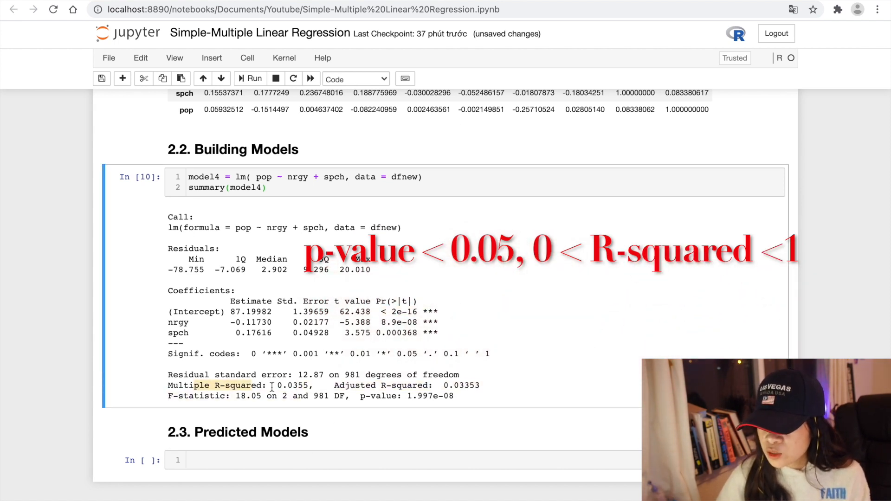
- Copy the model4 code into a new cell below its summary output
double_click(287, 386)
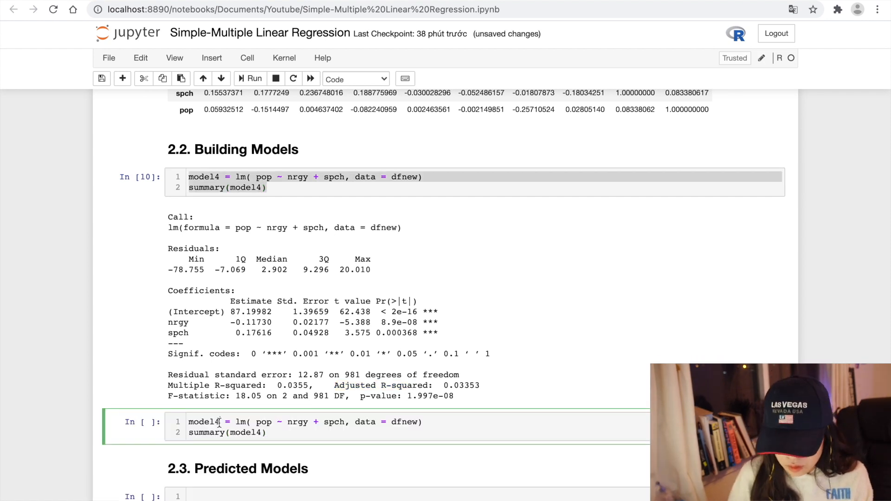
- Rename the copy to model5 with formula pop ~ nrgy + dur and run its summary
text(5)
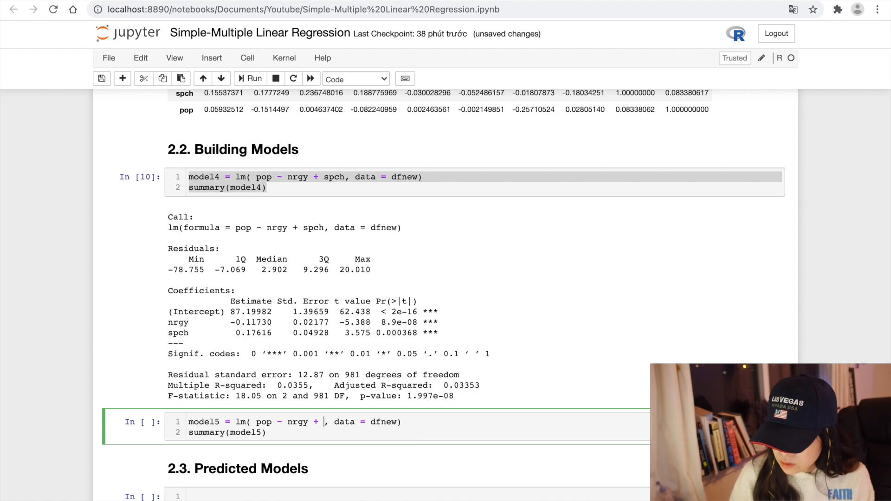
text(dur)
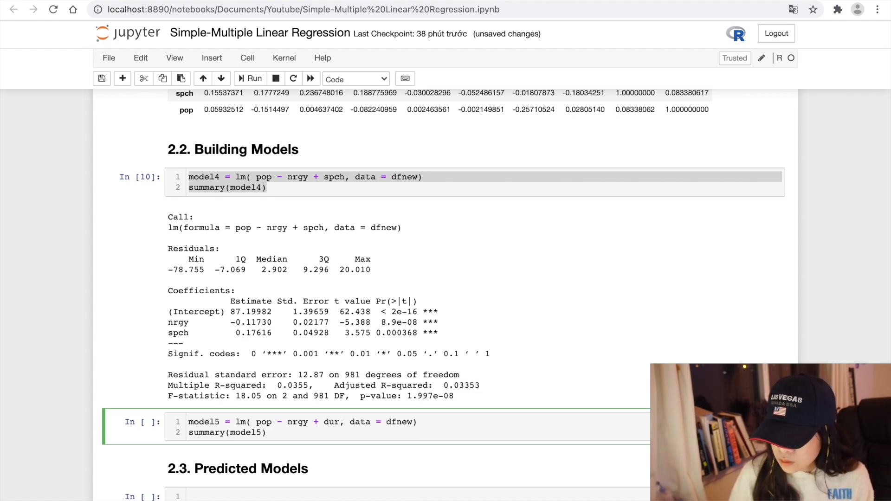
click(252, 78)
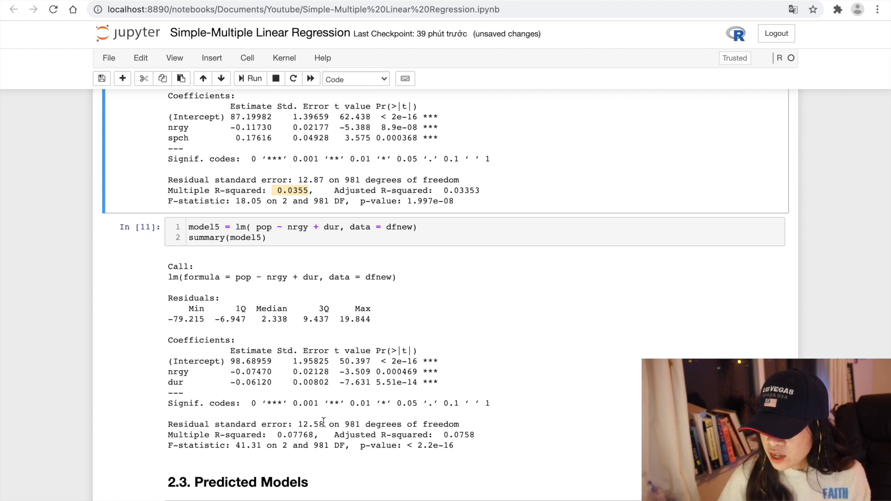
scroll(down, 3)
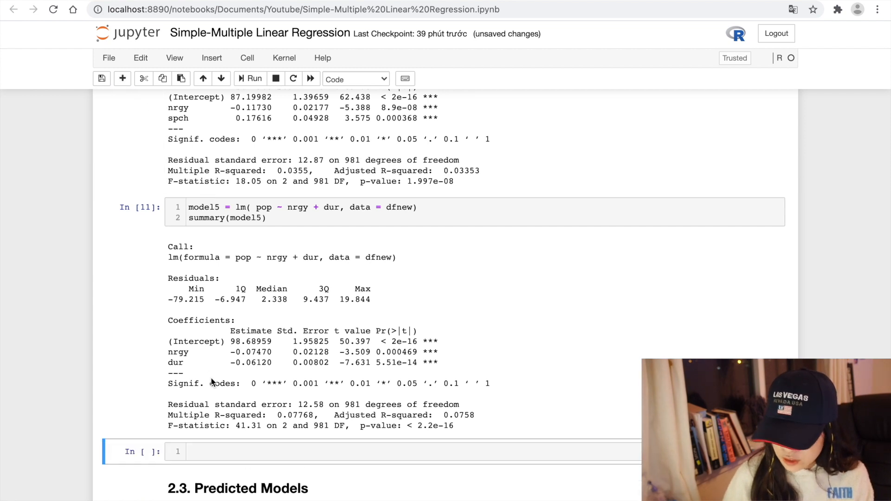
- Build model6 as pop ~ nrgy + spch + dur from the pasted code and run its summary
text(model4 = lm( pop ~ nrgy + spch, data = dfnew))
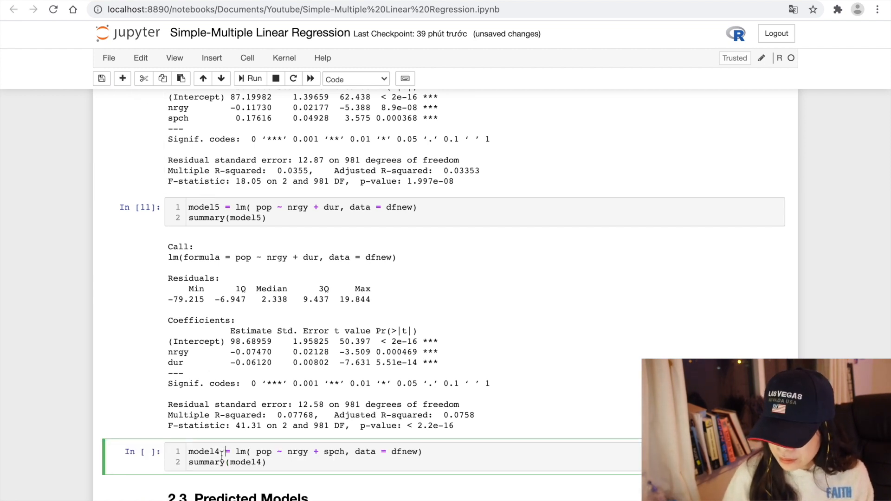
key(Backspace)
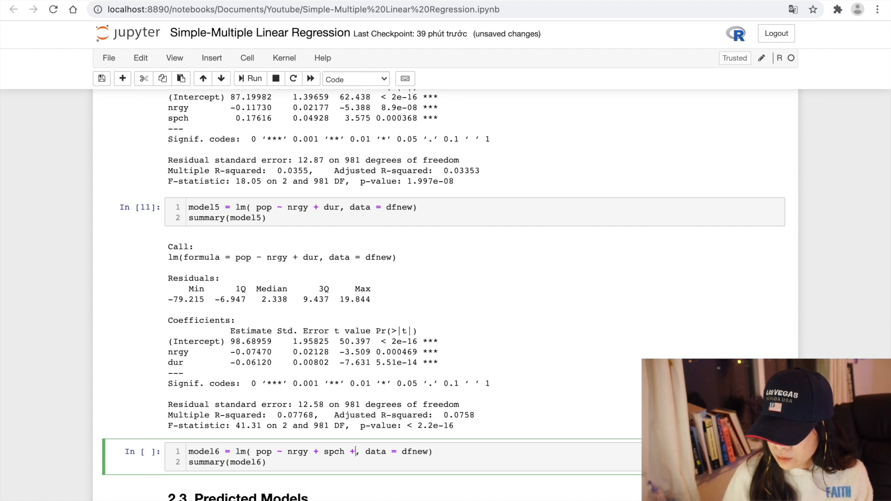
text(dur)
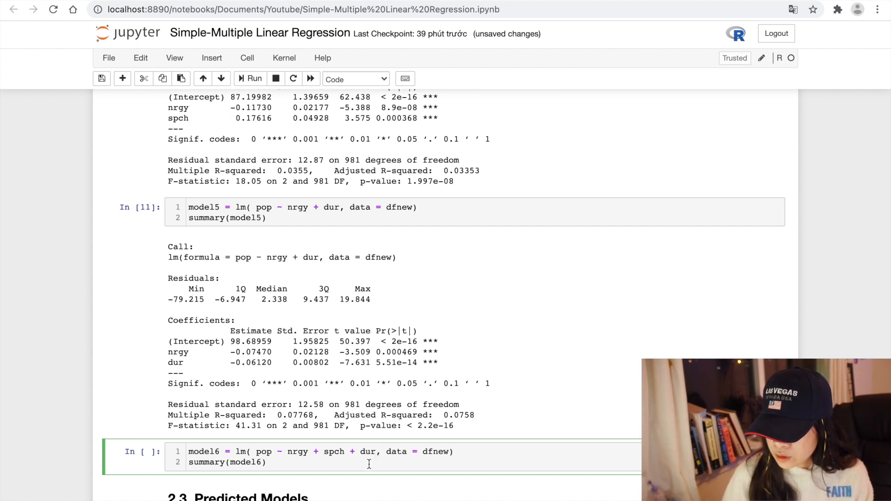
click(249, 78)
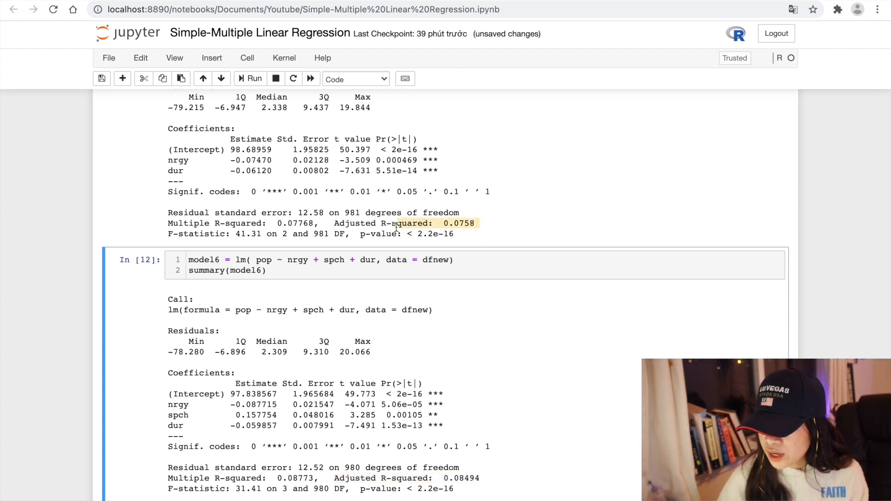
scroll(down, 3)
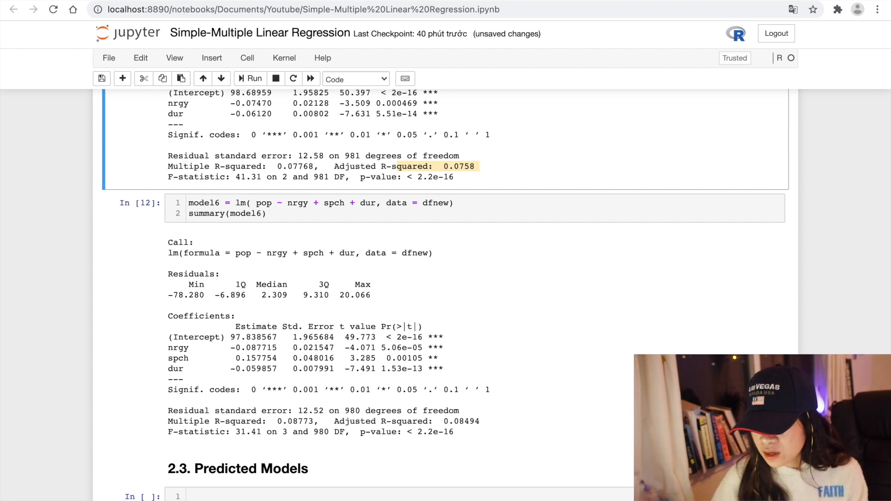
- Write the model6 popularity equation in a Markdown cell and move to the Predicted Models cell
key(ctrl+s)
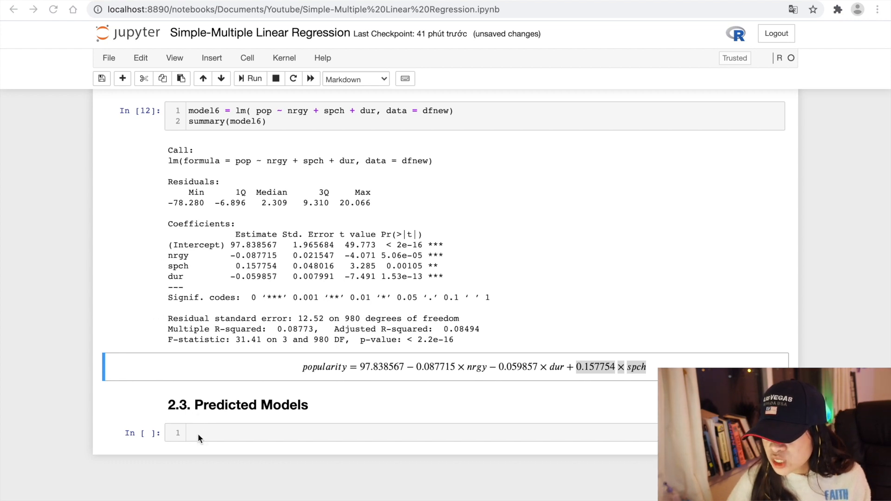
click(197, 434)
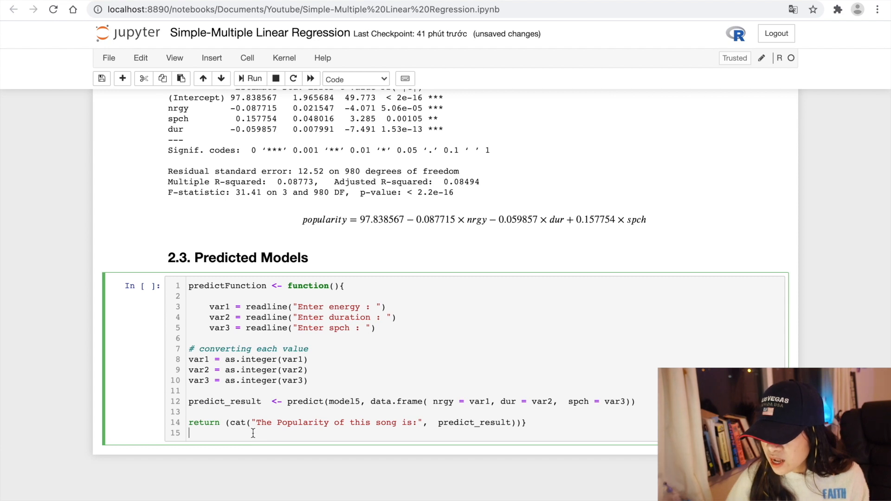
- Define predictFunction and call predictFunction() to start its input prompts
click(249, 78)
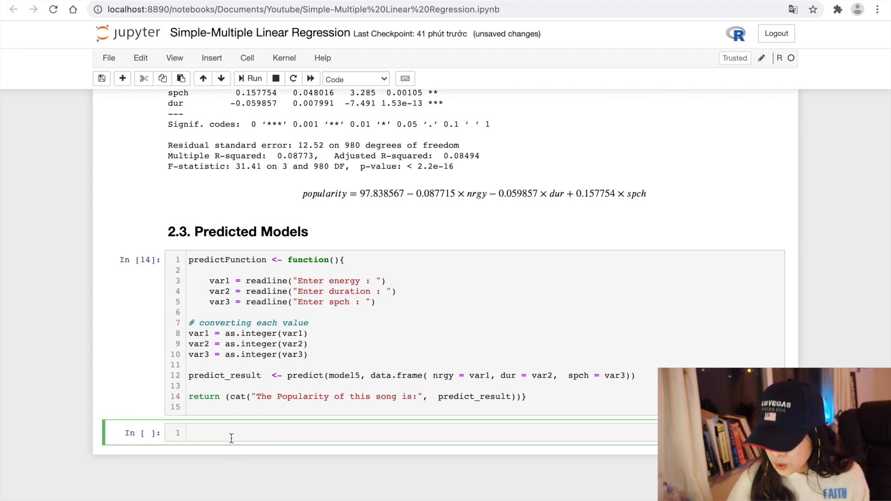
text(predic)
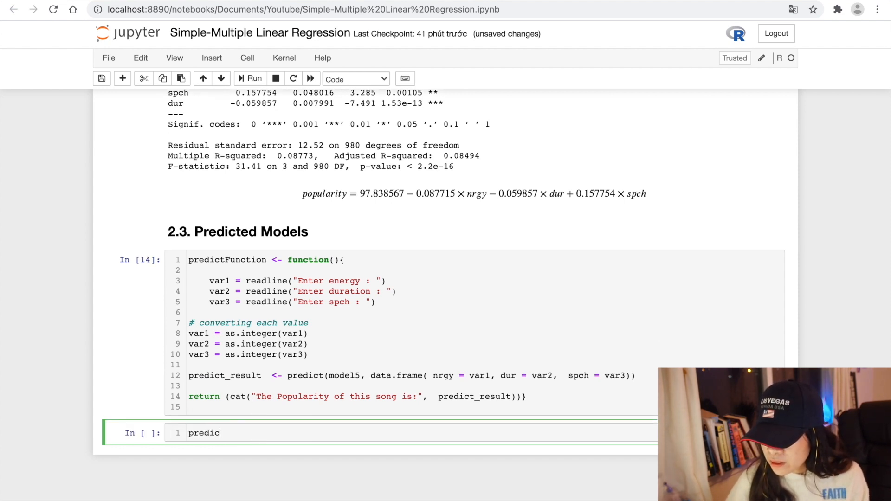
text(Function)
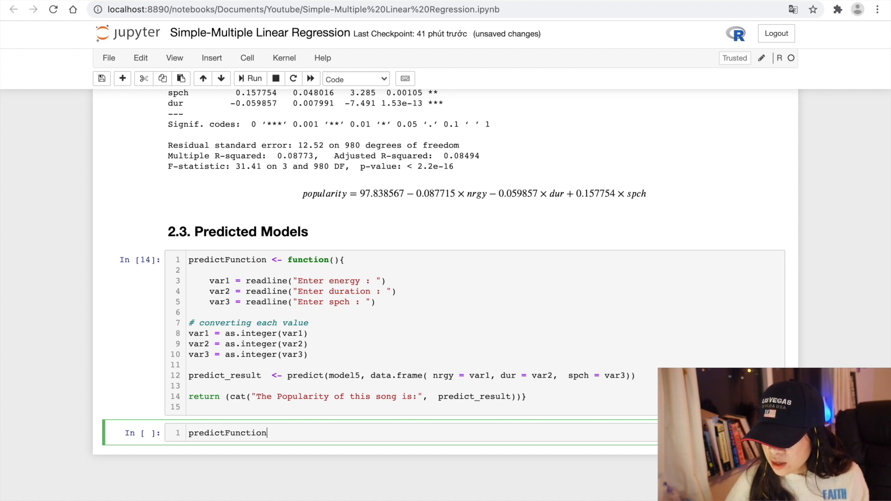
click(254, 78)
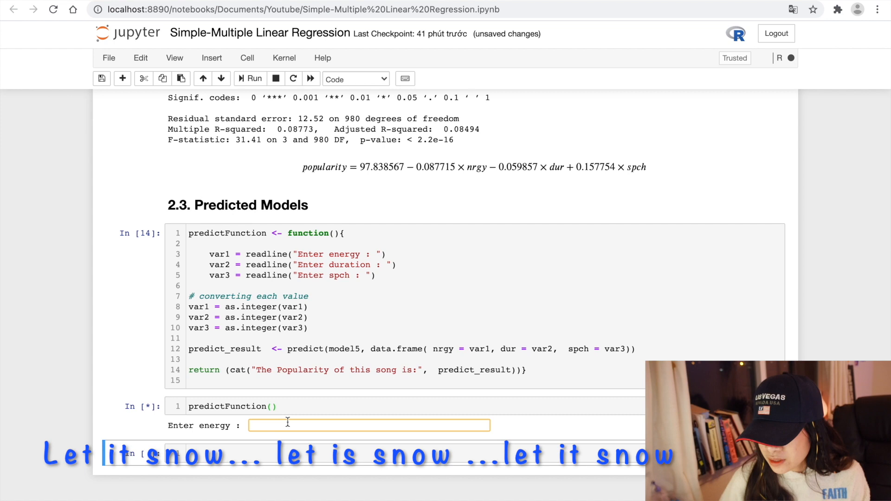
- Answer the prompts with energy 65, duration 84 and spch 90
text(65)
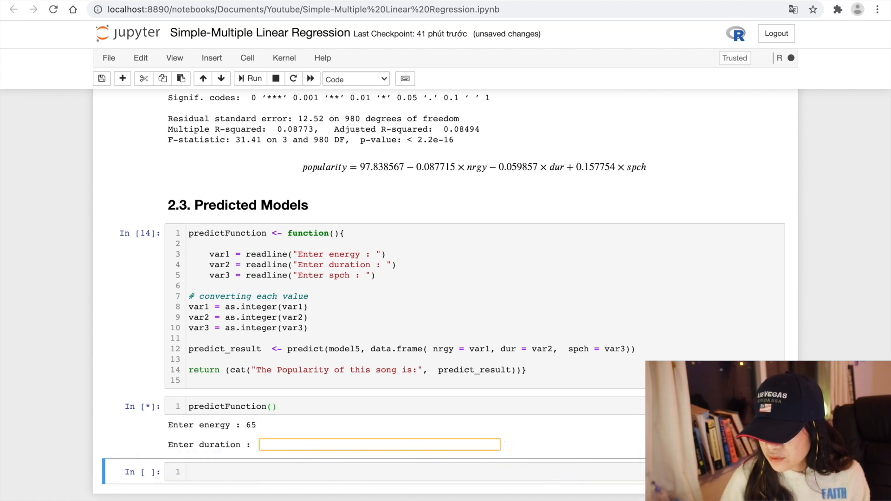
text(84)
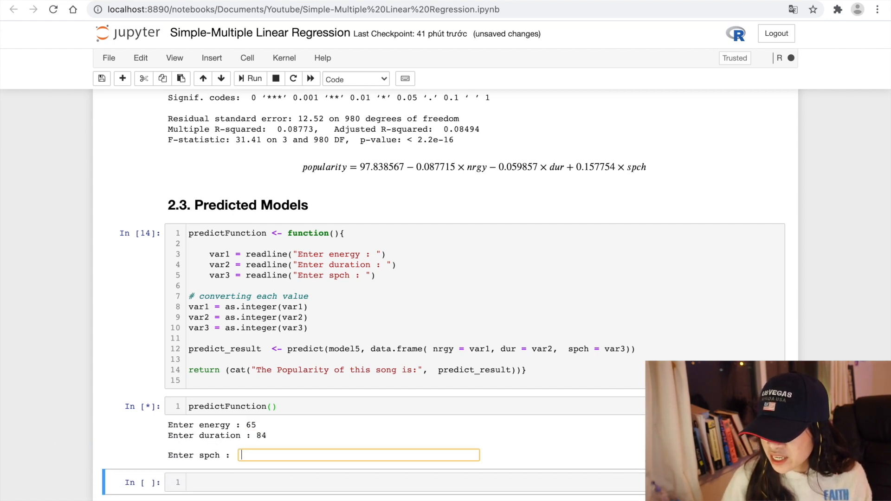
text(90)
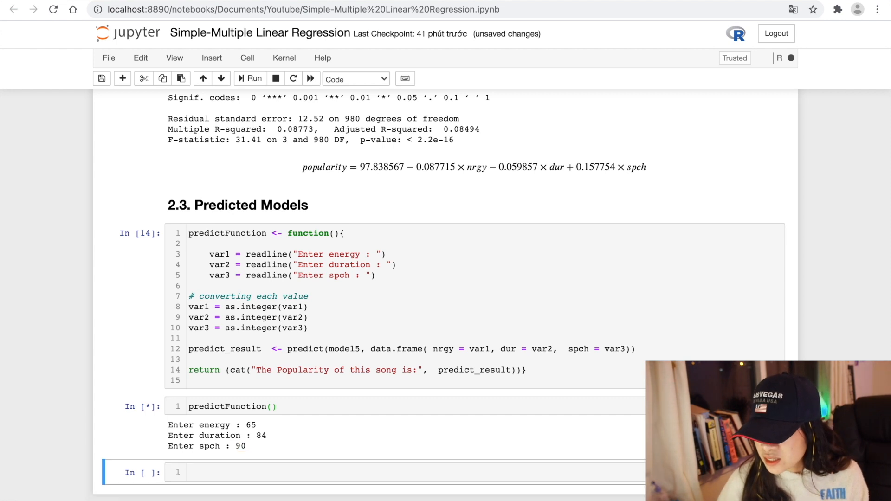